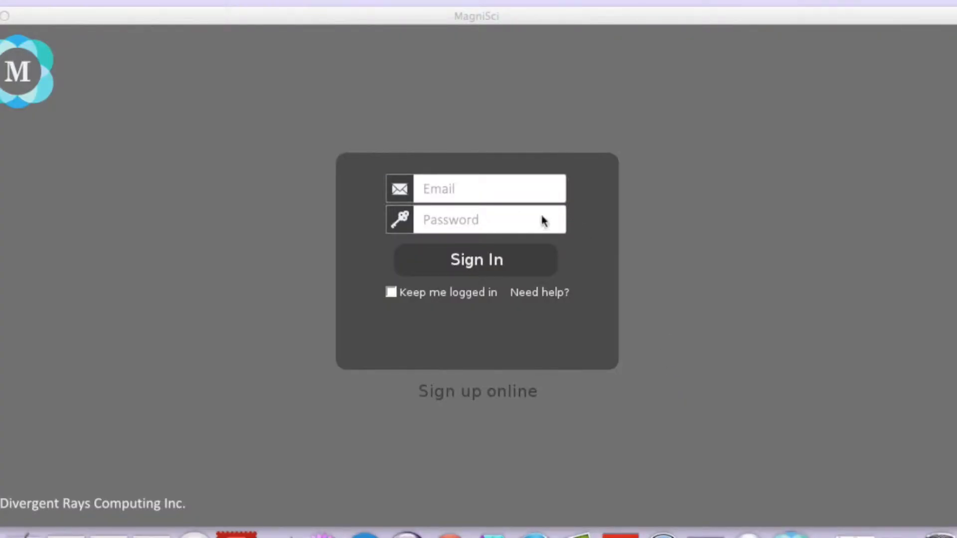
# Sign in with the account email and password and dismiss the success message.
pyautogui.click(488, 188)
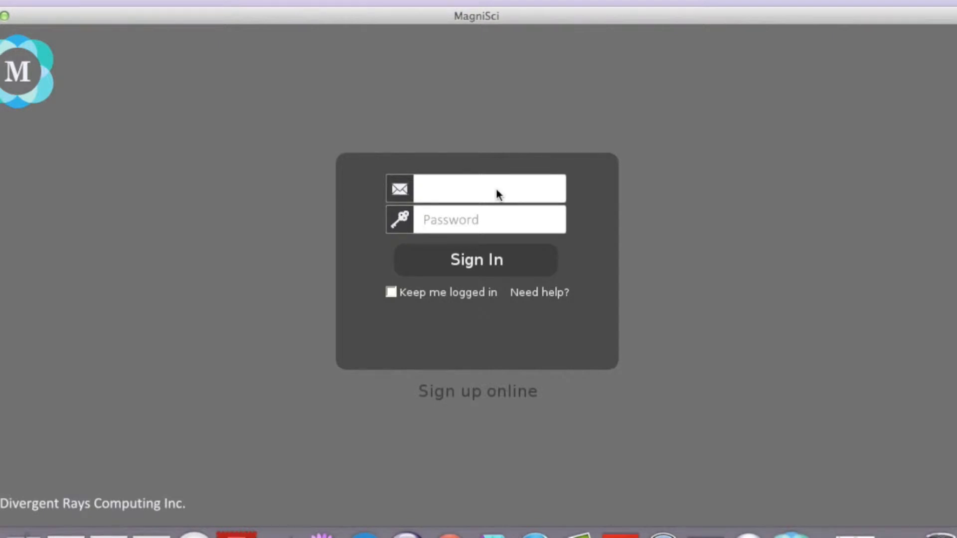
pyautogui.click(476, 260)
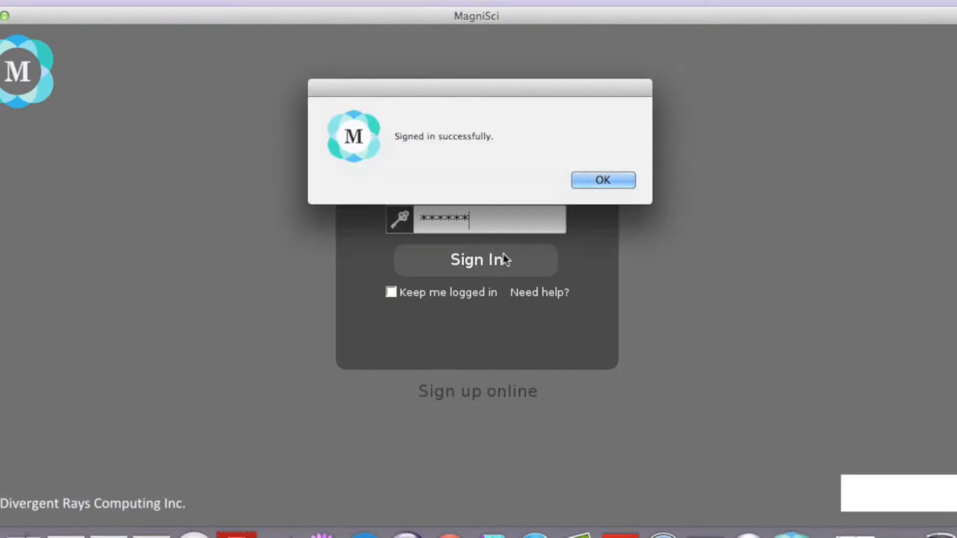
pyautogui.click(602, 180)
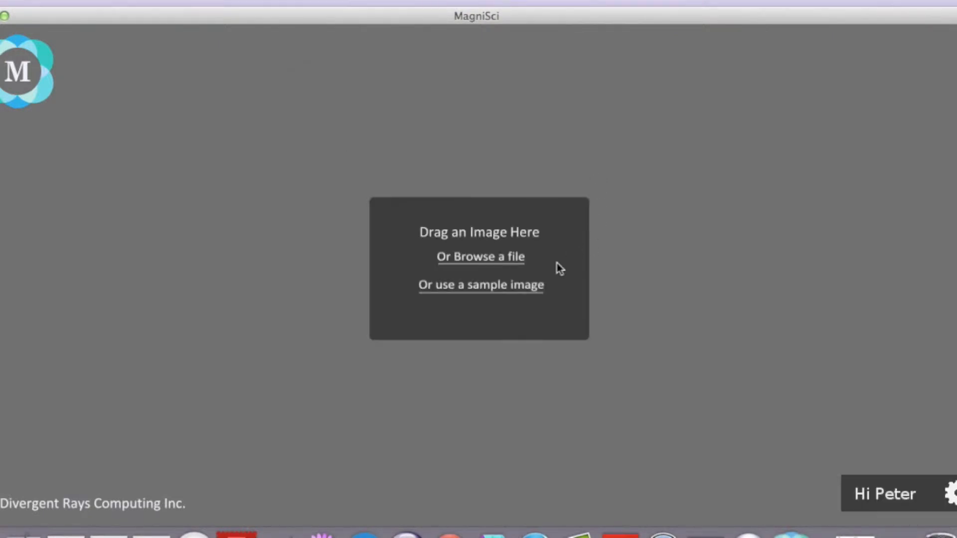
# Browse to the Samples folder and load the two_phase_grains.jpg micrograph.
pyautogui.click(481, 256)
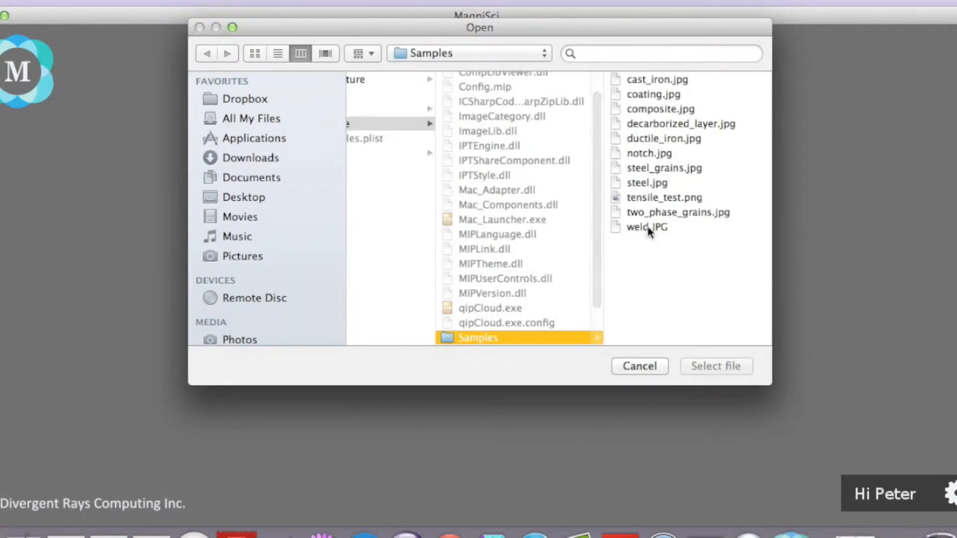
pyautogui.click(678, 211)
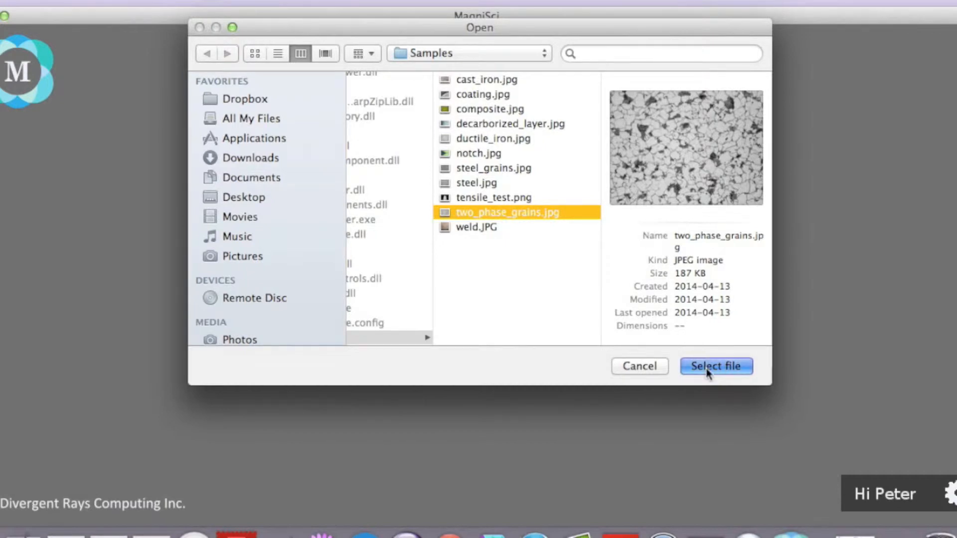
pyautogui.click(715, 366)
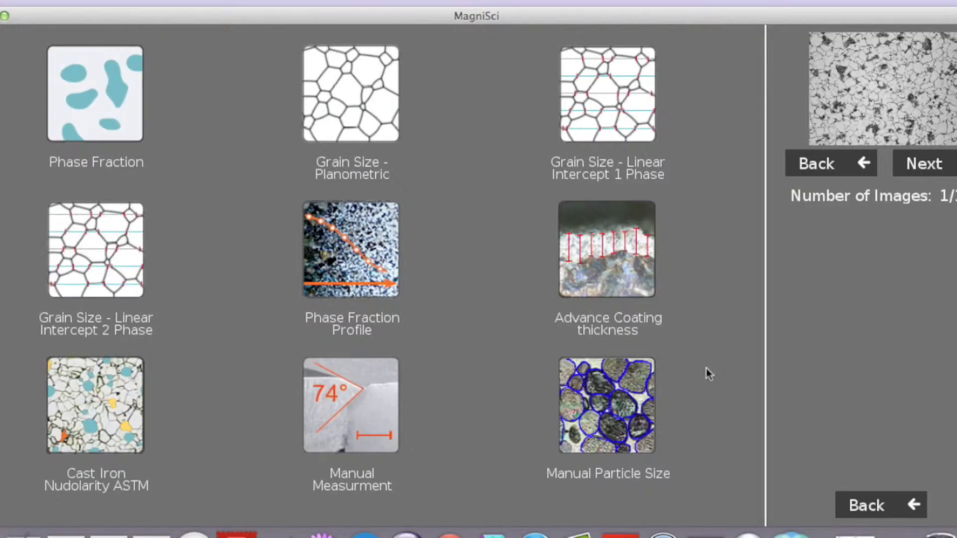
# Choose Phase Fraction from the analysis gallery.
pyautogui.click(96, 92)
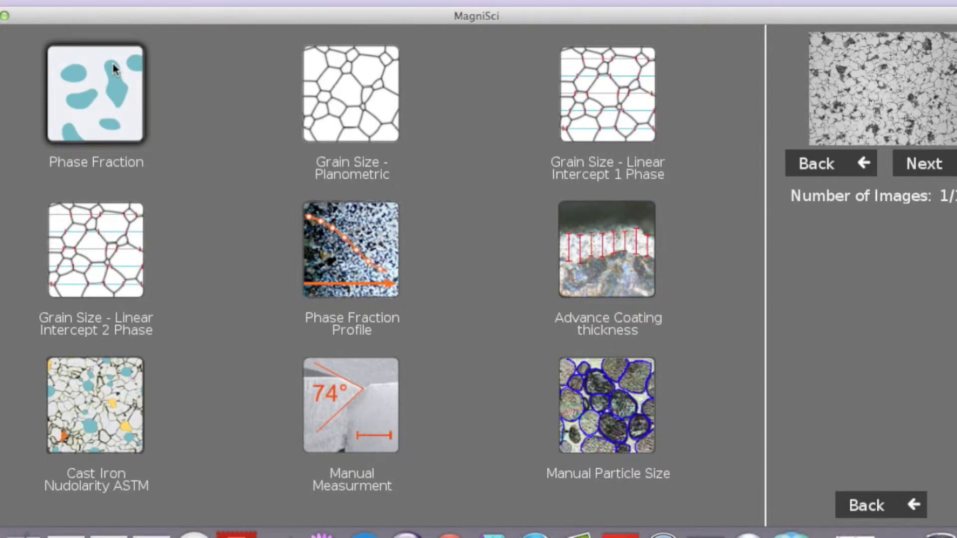
pyautogui.click(96, 93)
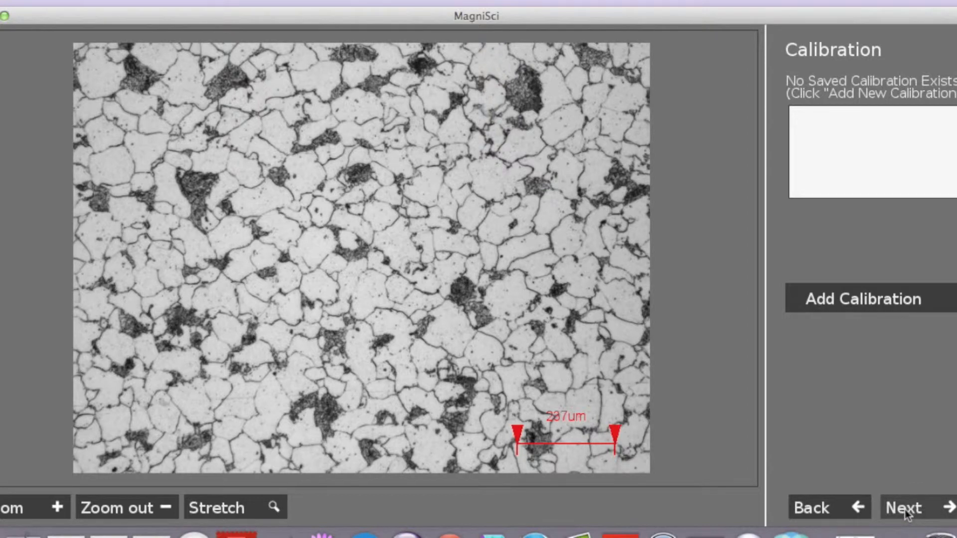
# Continue without calibration and keep the whole image as the processing area.
pyautogui.click(903, 508)
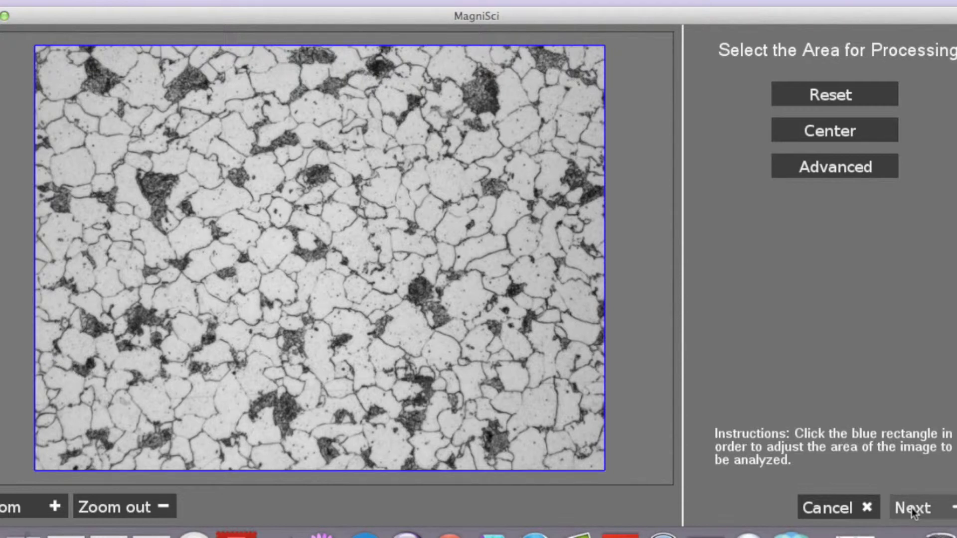
pyautogui.click(910, 507)
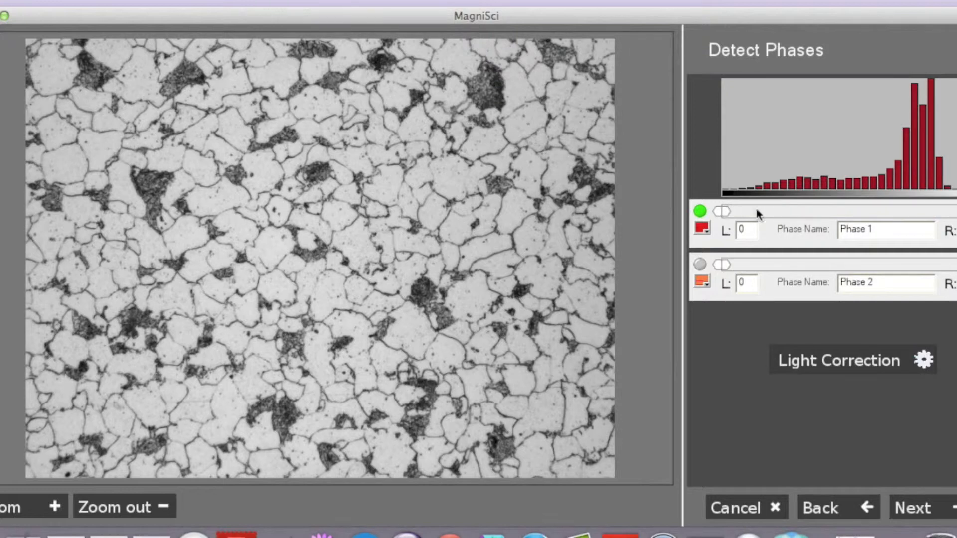
# Drag the Phase 1 upper handle across the histogram until dark areas and boundaries turn red.
pyautogui.moveTo(726, 212); pyautogui.dragTo(876, 212)
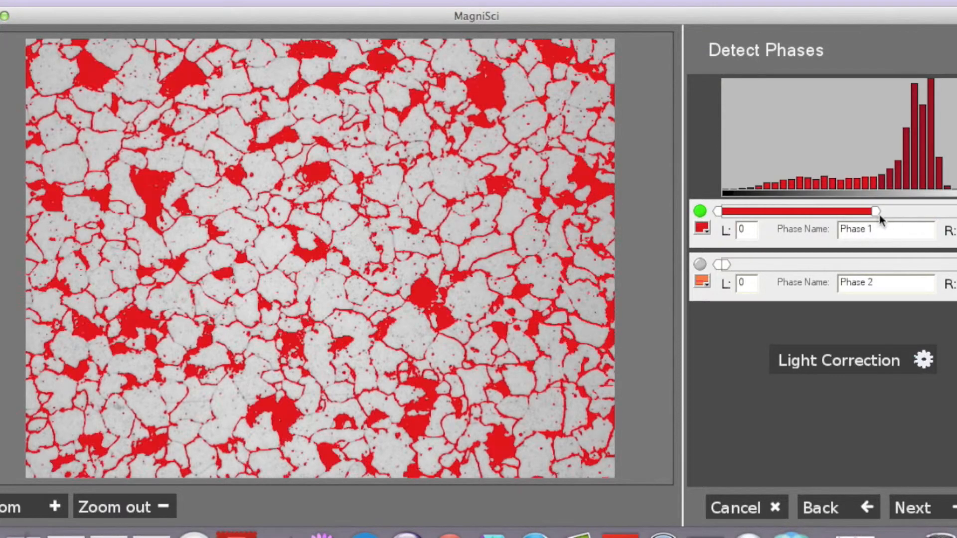
pyautogui.moveTo(876, 211); pyautogui.dragTo(882, 212)
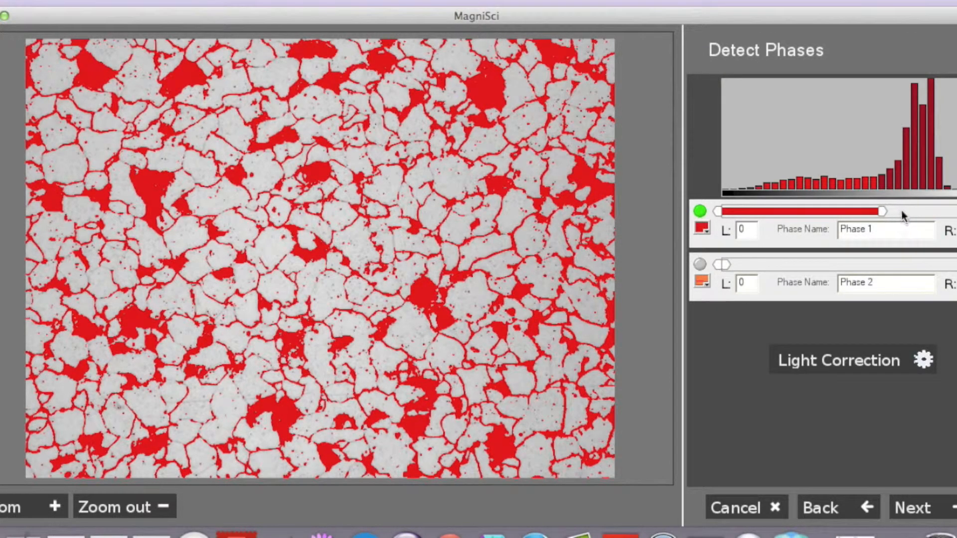
pyautogui.moveTo(882, 211); pyautogui.dragTo(897, 211)
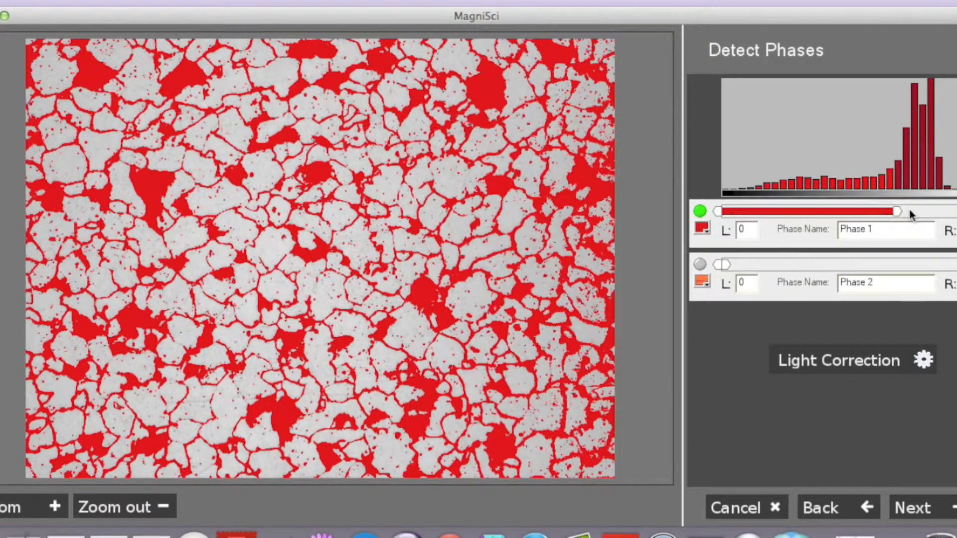
pyautogui.moveTo(903, 211); pyautogui.dragTo(896, 211)
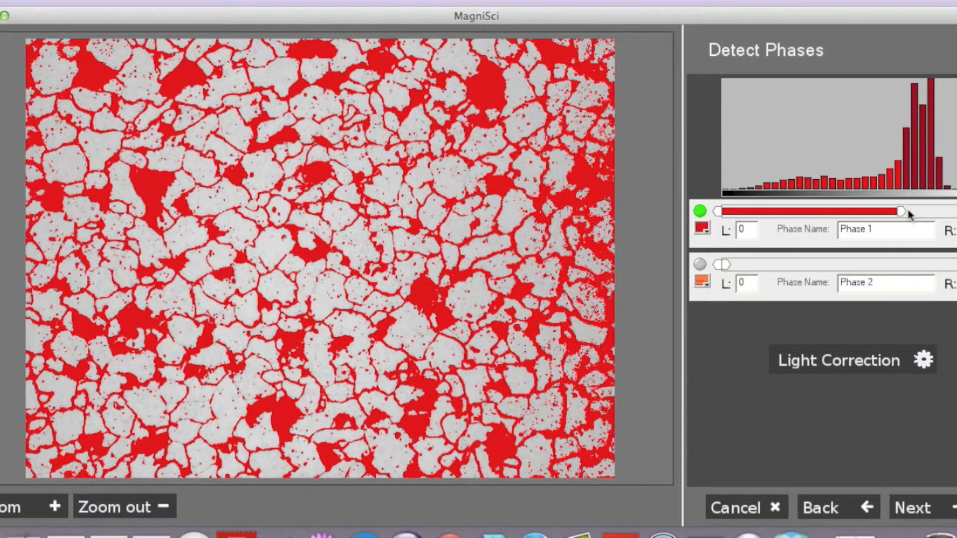
pyautogui.moveTo(899, 212); pyautogui.dragTo(909, 212)
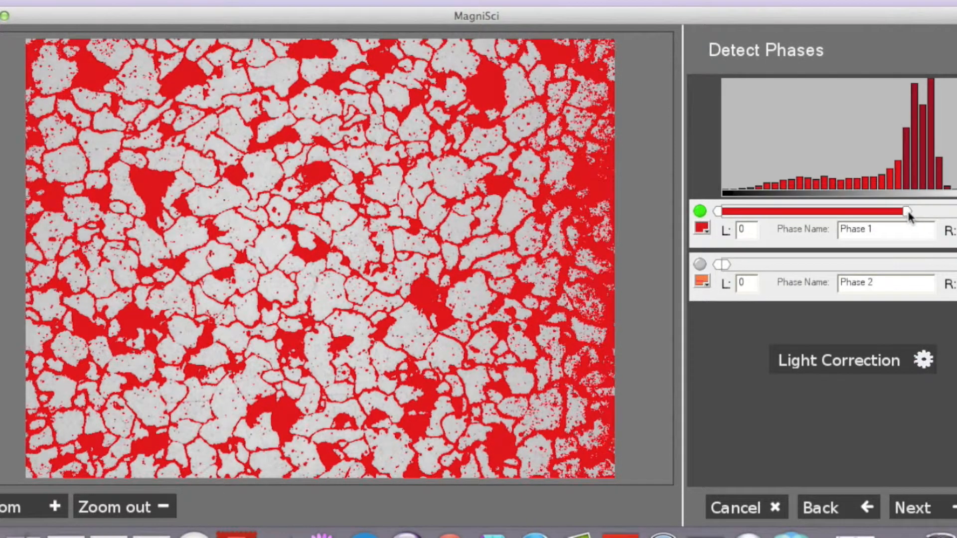
pyautogui.moveTo(906, 210); pyautogui.dragTo(909, 210)
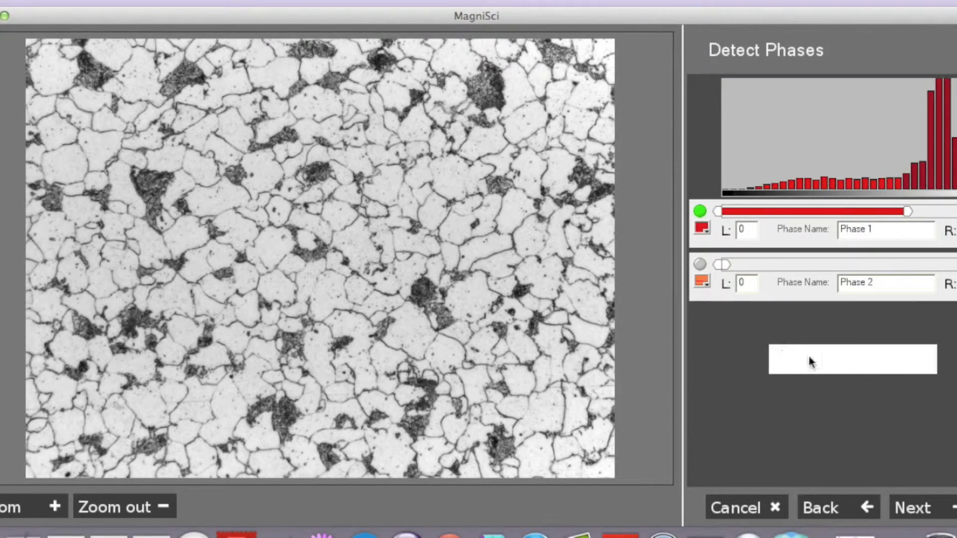
# Re-adjust the Phase 1 upper limit after light correction and proceed to phase refinement.
pyautogui.moveTo(909, 210); pyautogui.dragTo(906, 210)
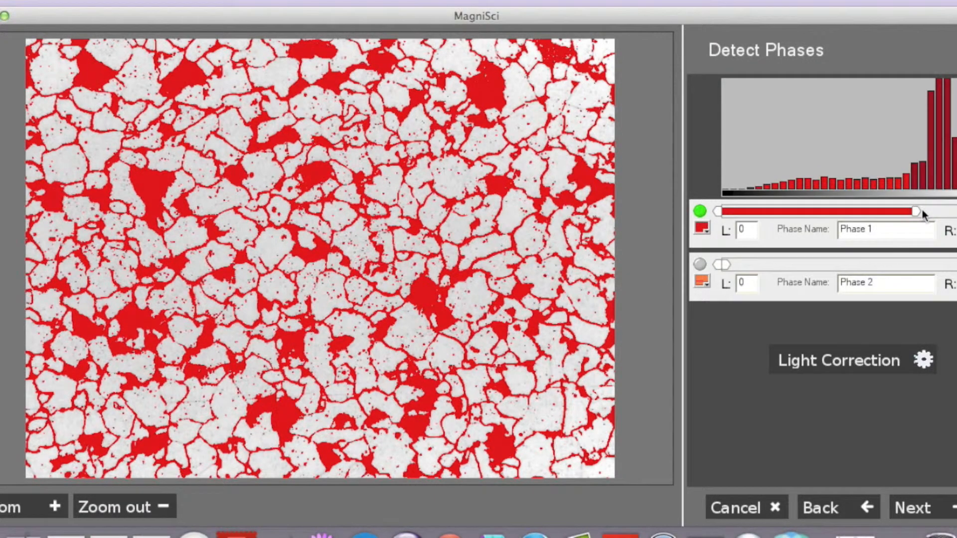
pyautogui.moveTo(914, 211); pyautogui.dragTo(921, 211)
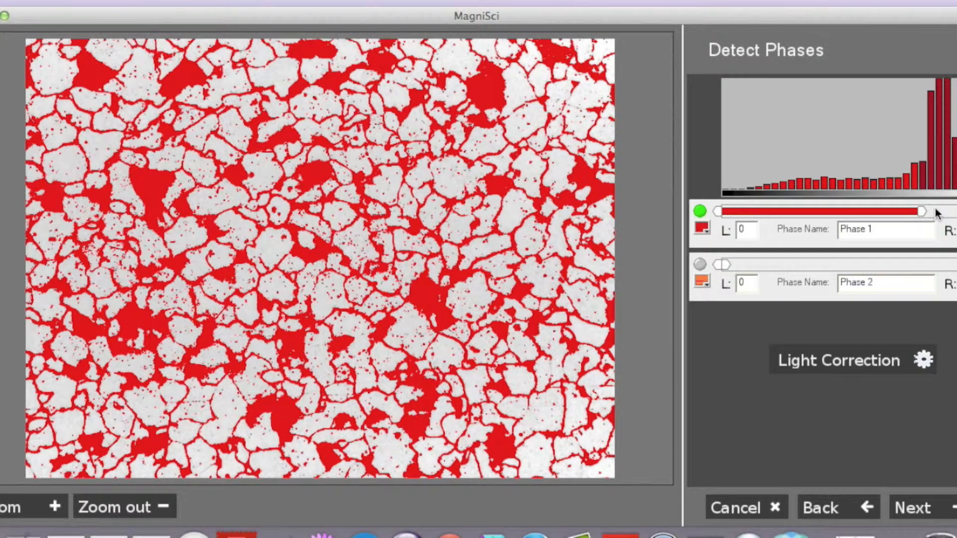
pyautogui.moveTo(923, 211); pyautogui.dragTo(920, 211)
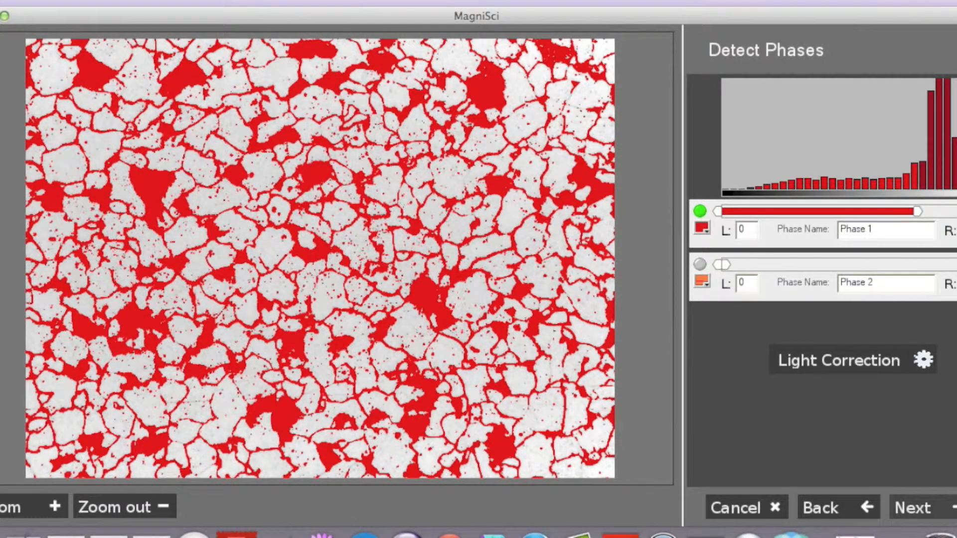
pyautogui.click(910, 507)
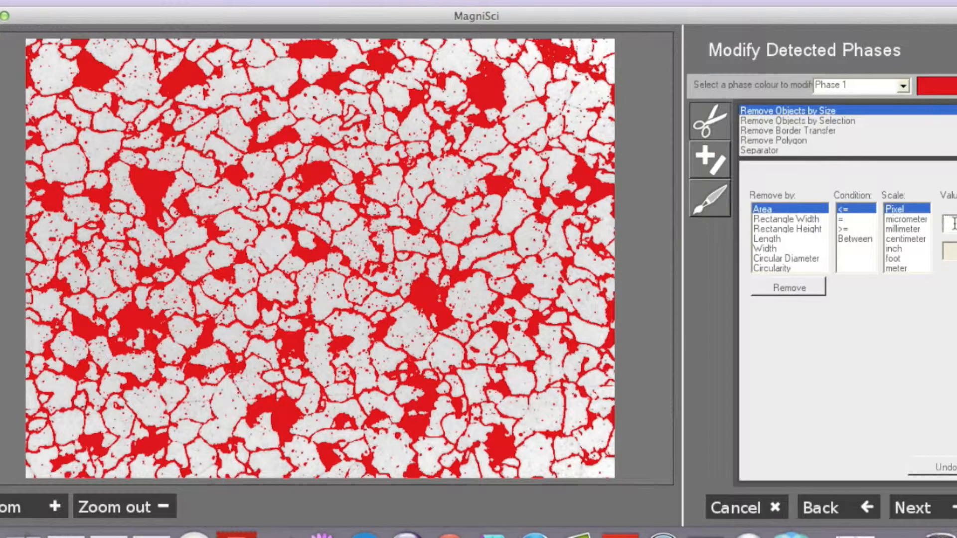
# Remove Phase 1 objects below the pixel area limit and continue to the Analysis Report.
pyautogui.click(787, 287)
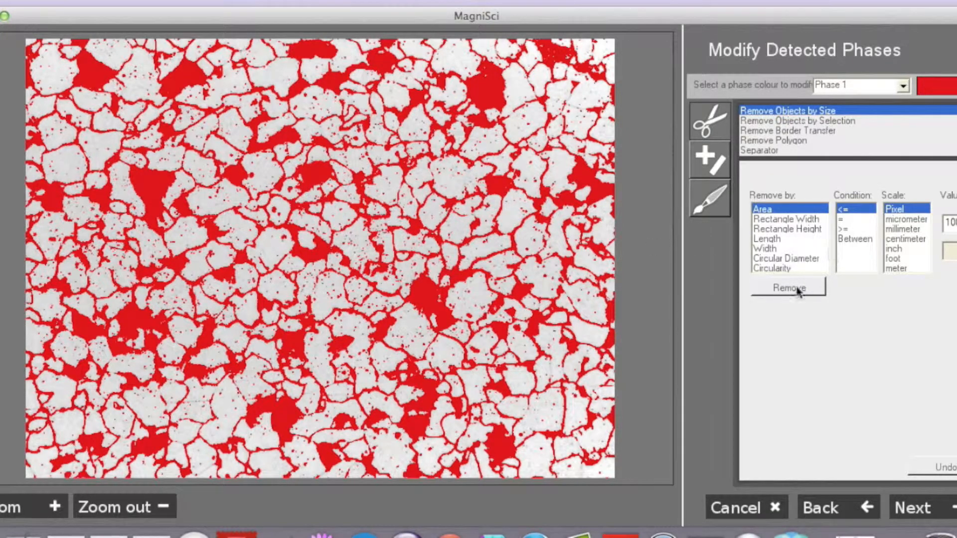
pyautogui.click(787, 287)
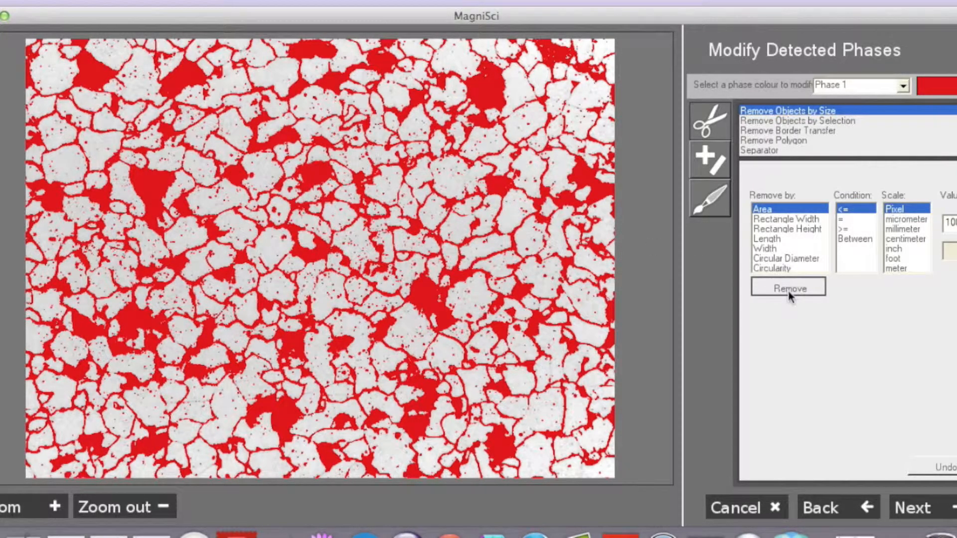
pyautogui.click(787, 287)
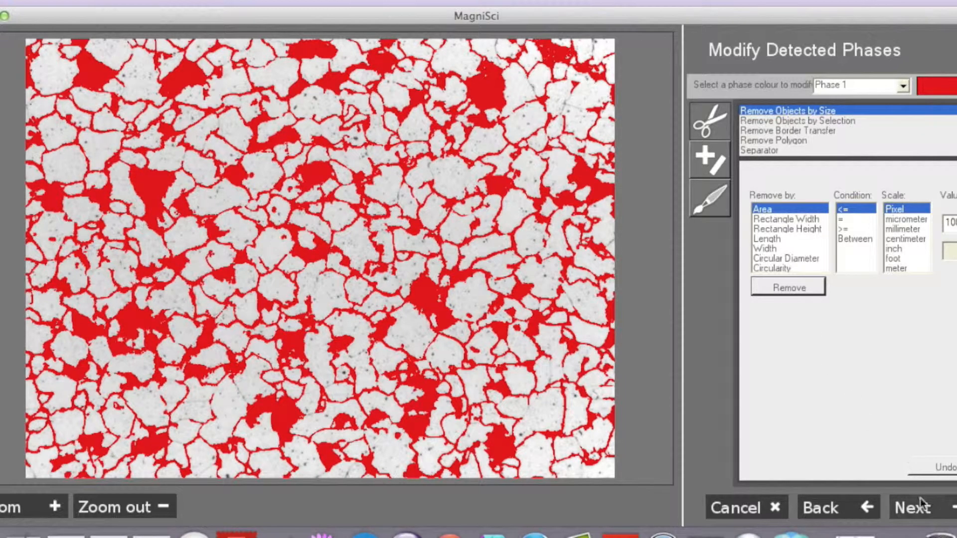
pyautogui.click(912, 508)
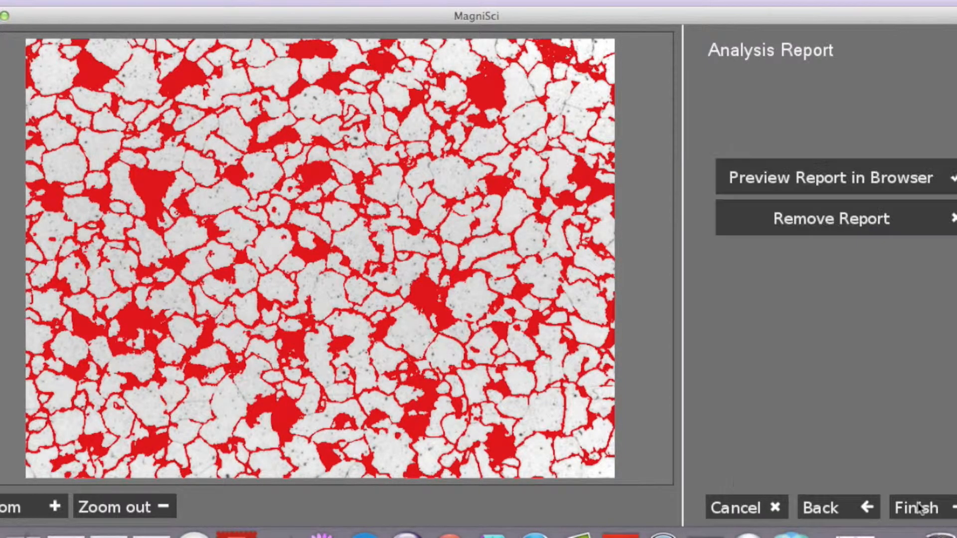
pyautogui.moveTo(61, 70)
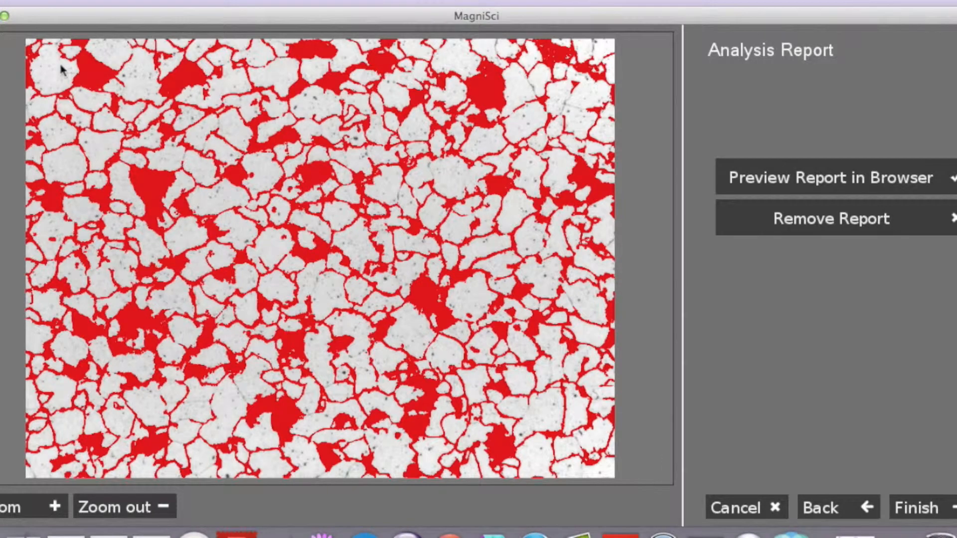